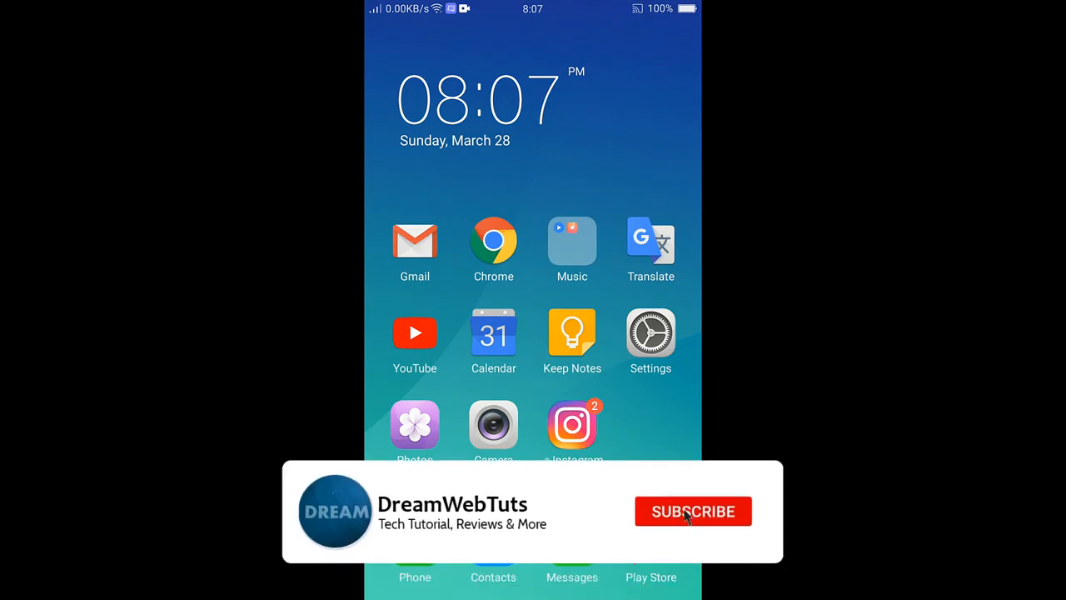
Step: Launch Settings and scroll down to Accounts & sync and Google
left_click(693, 511)
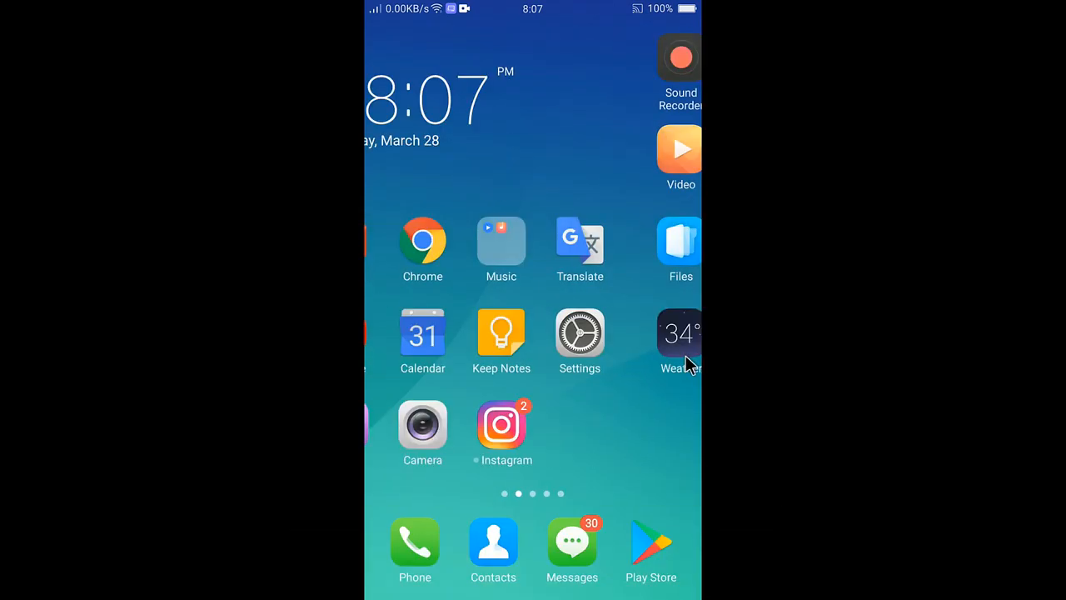
left_click(580, 333)
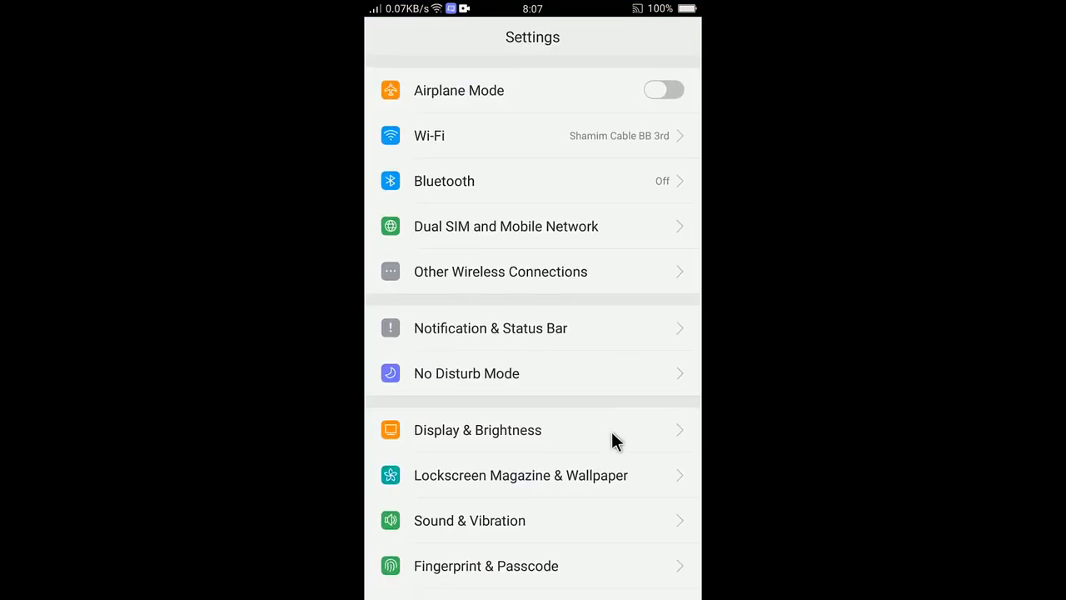
scroll("down", 3)
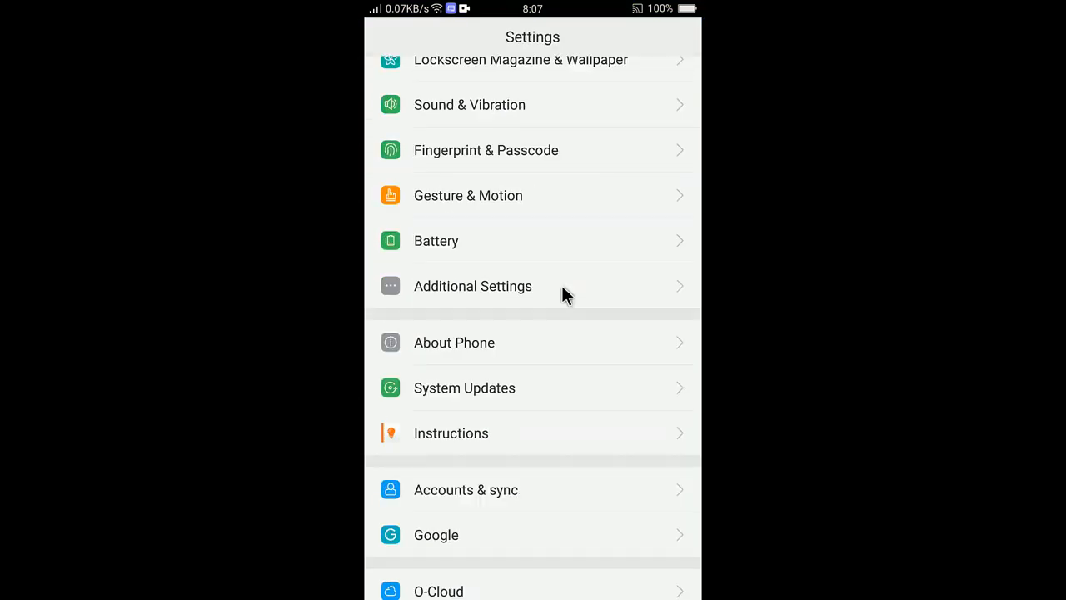
scroll("down", 3)
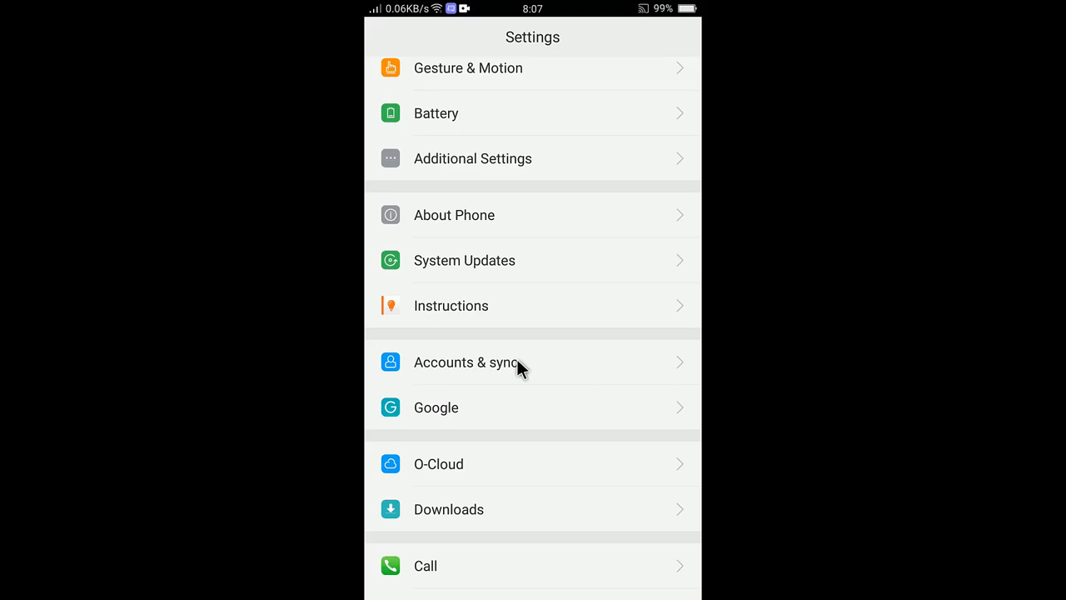
mouse_move(488, 375)
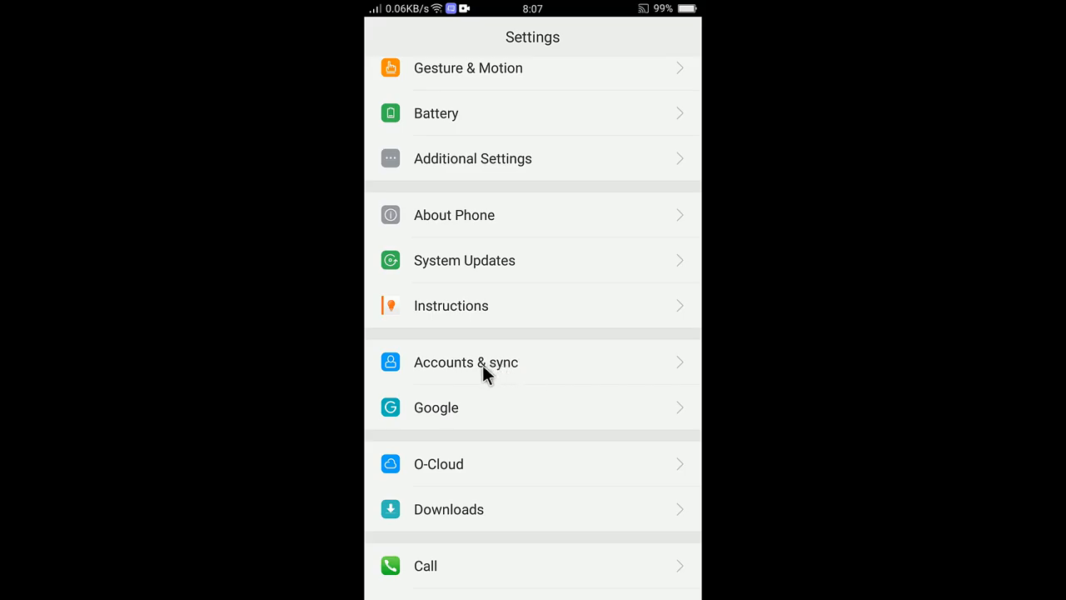
mouse_move(516, 370)
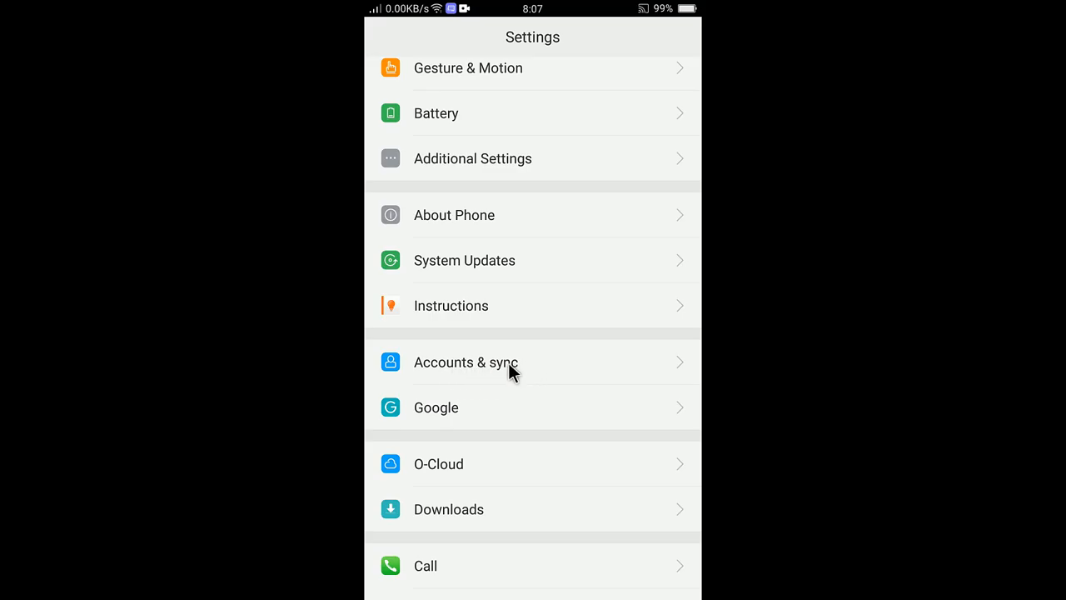
mouse_move(540, 395)
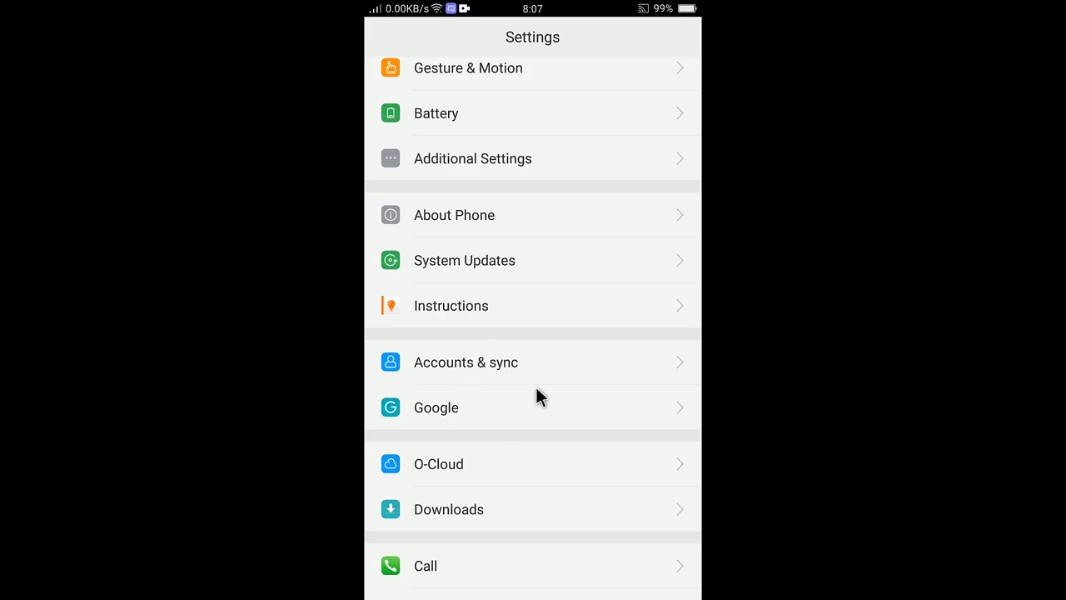
Step: Open Accounts & sync to see the synced accounts, BiP through imo HD
left_click(466, 361)
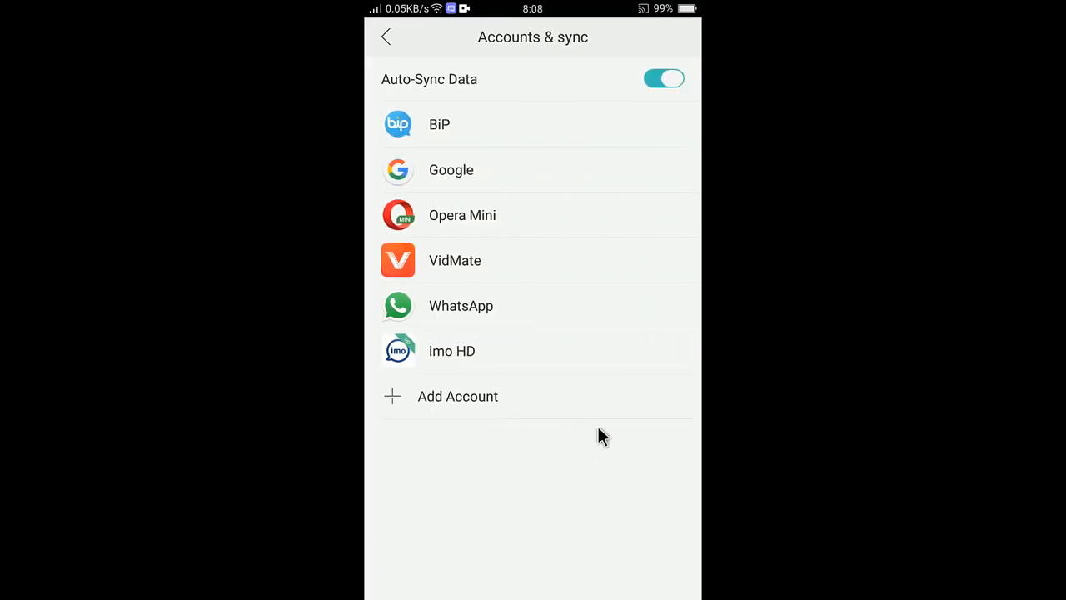
mouse_move(546, 369)
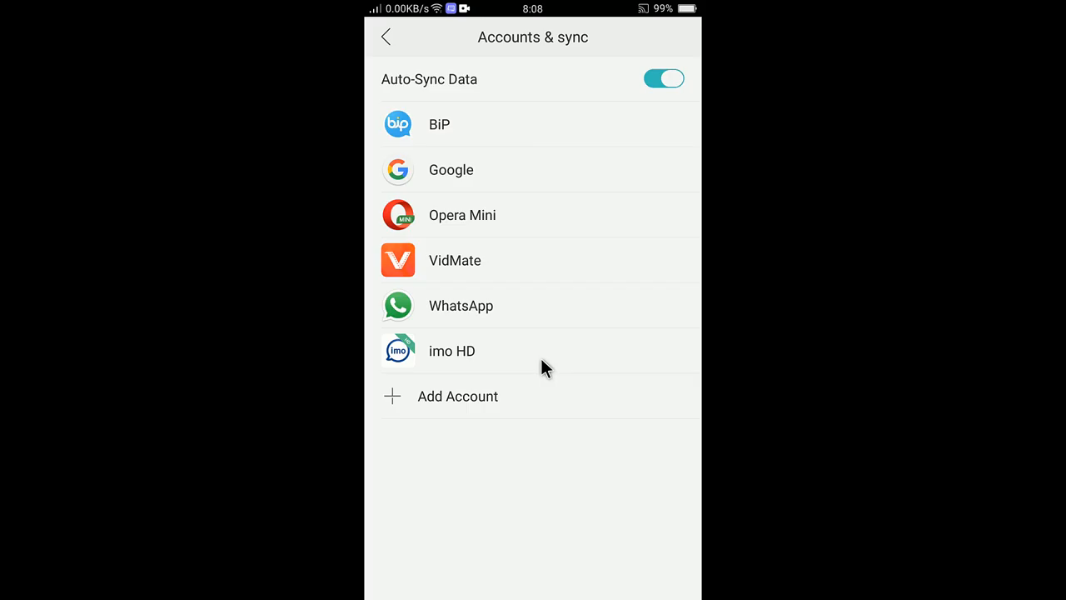
mouse_move(568, 294)
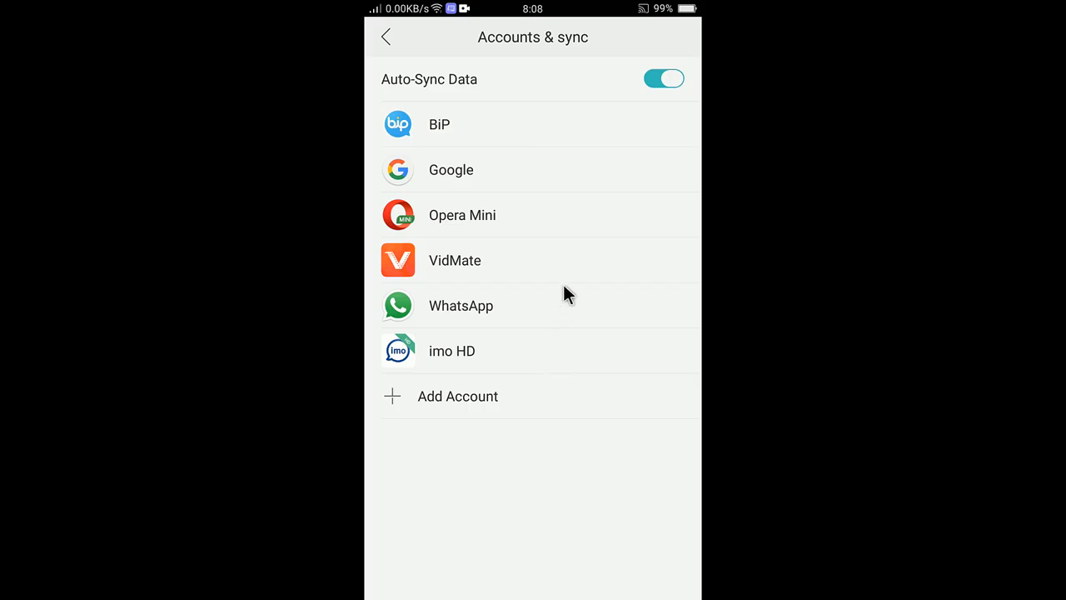
mouse_move(579, 281)
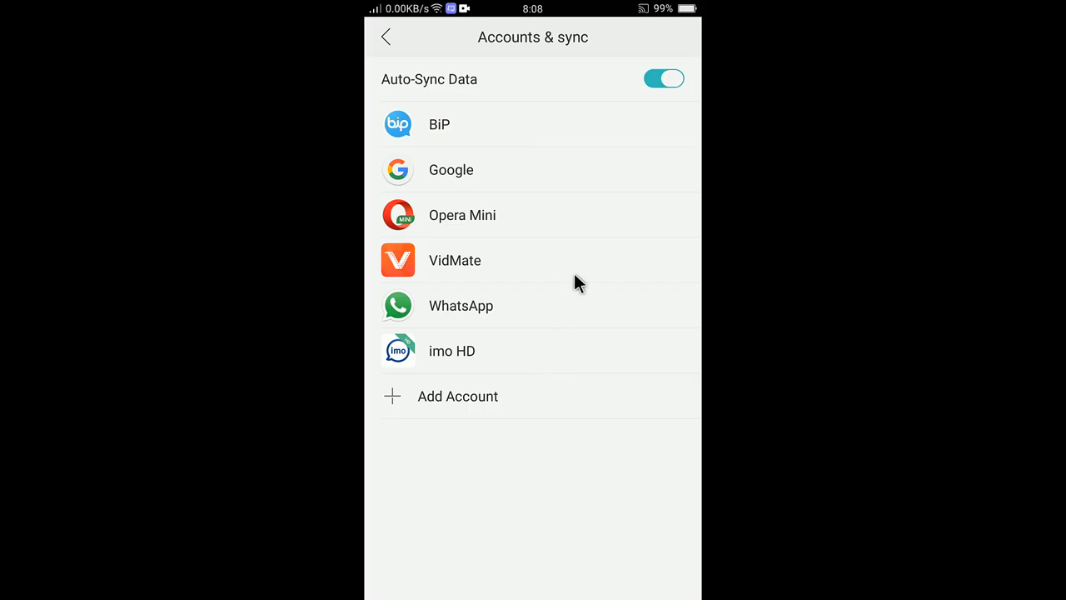
Step: Open the Google account's sync page listing Calendar, Contacts, Drive and Gmail
left_click(451, 169)
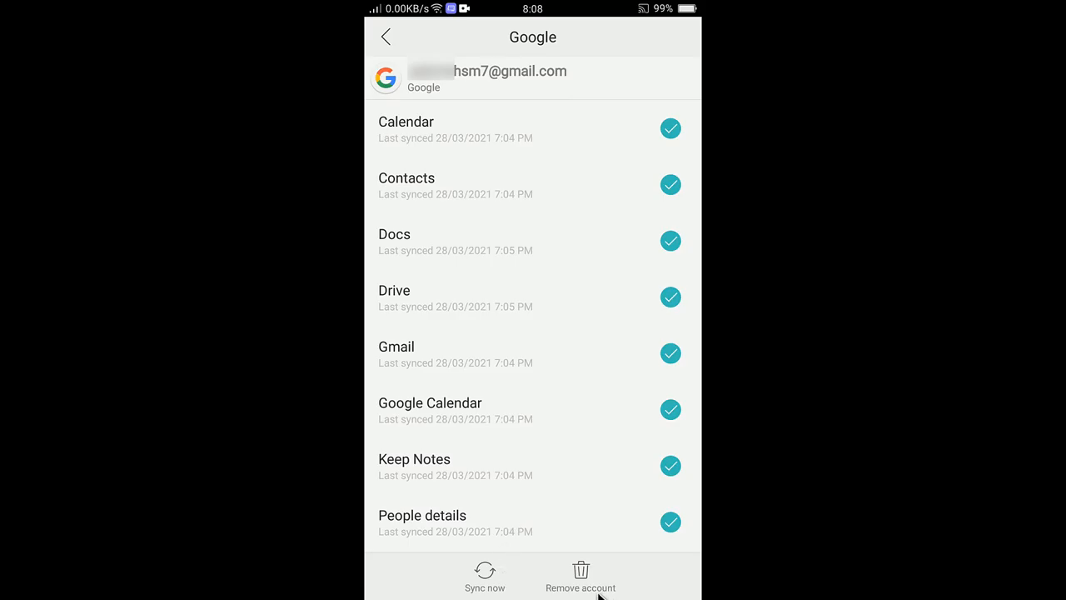
mouse_move(529, 590)
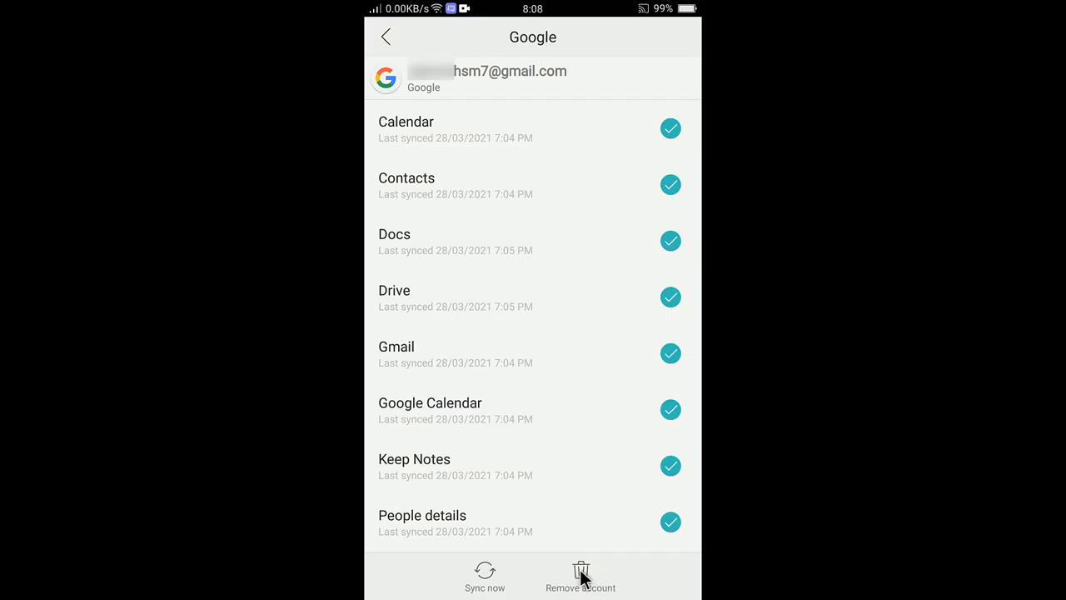
Step: Remove the Google account, confirming both the data-loss and device-protection warnings
left_click(580, 577)
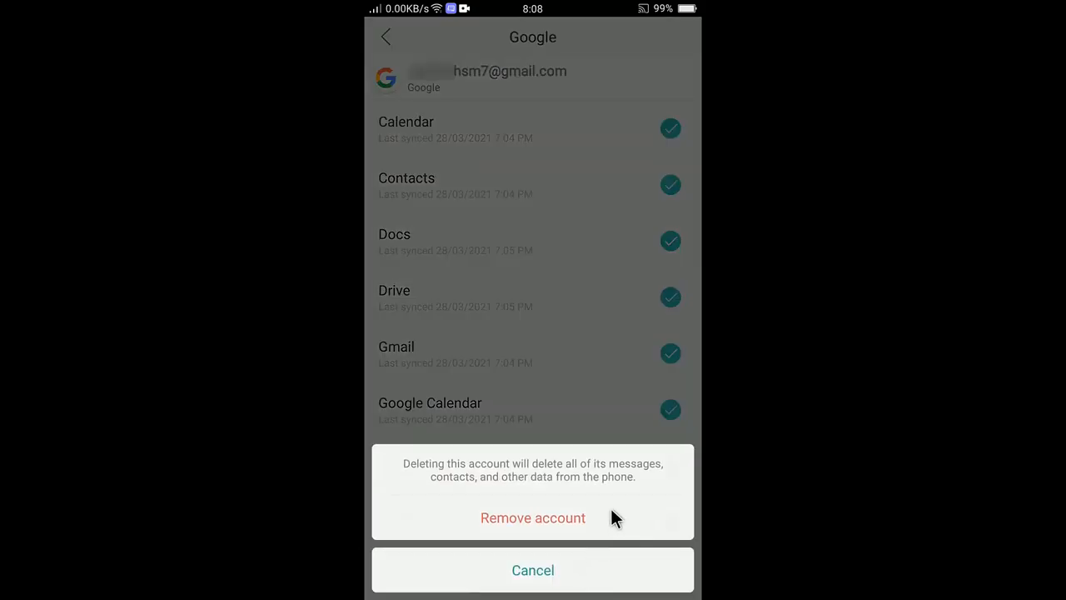
left_click(532, 517)
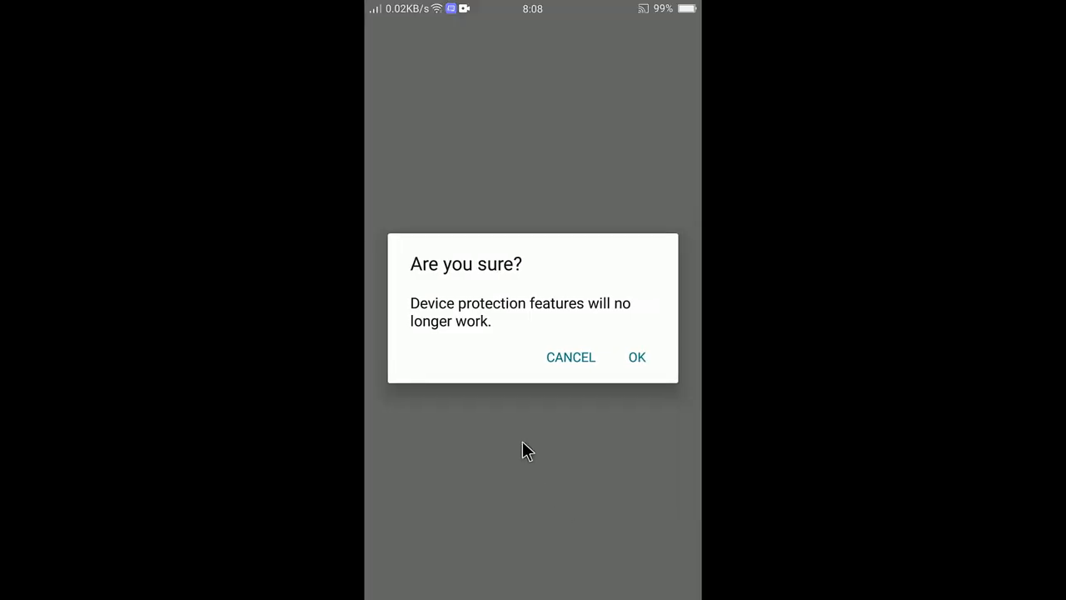
mouse_move(560, 326)
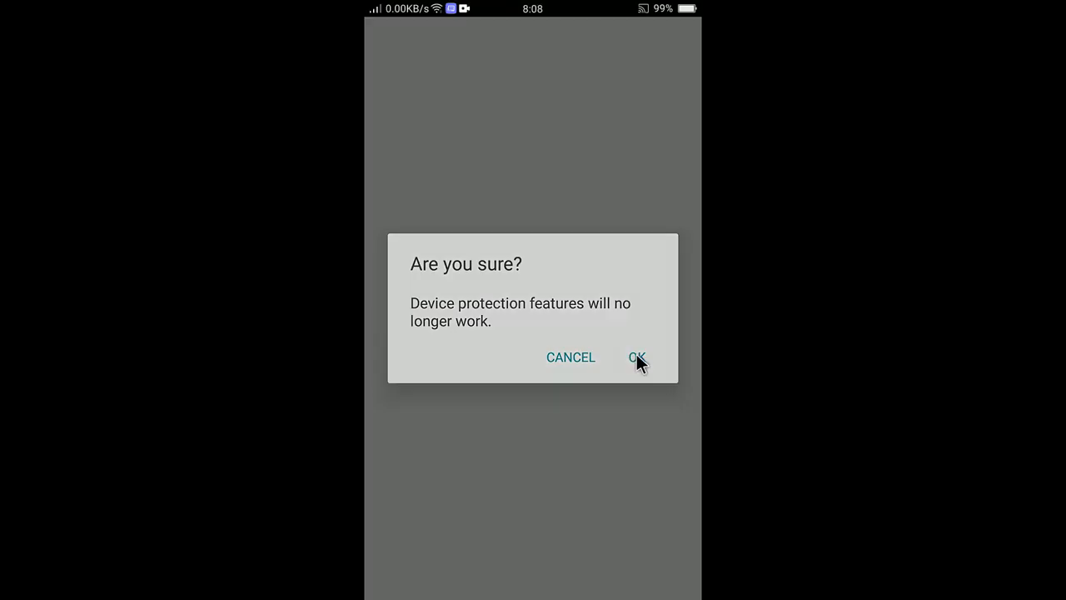
left_click(636, 356)
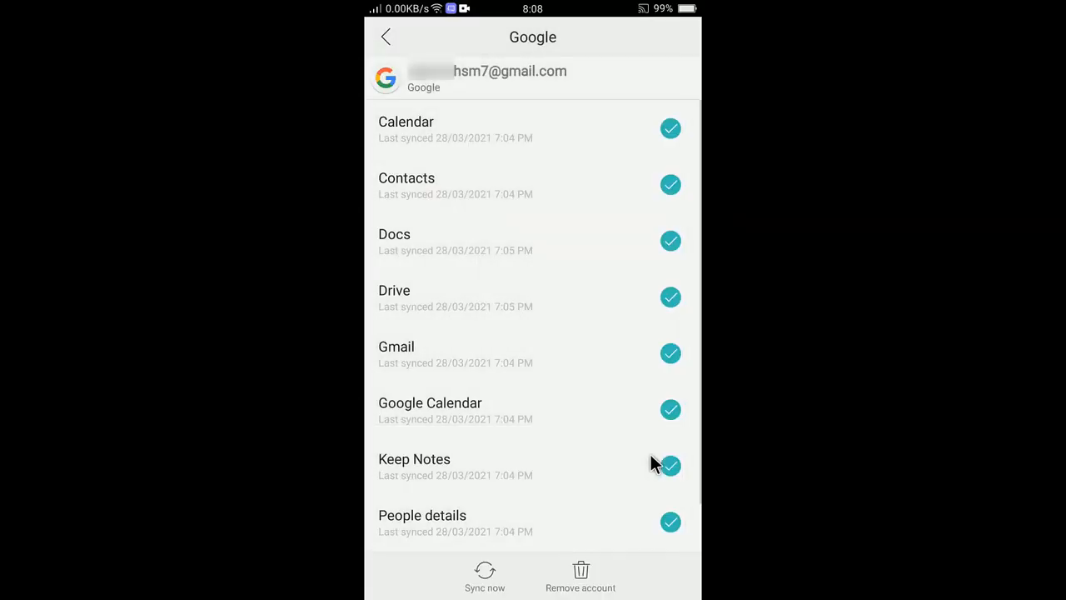
Step: Check Accounts & sync shows no Google account, then return to Settings
left_click(385, 36)
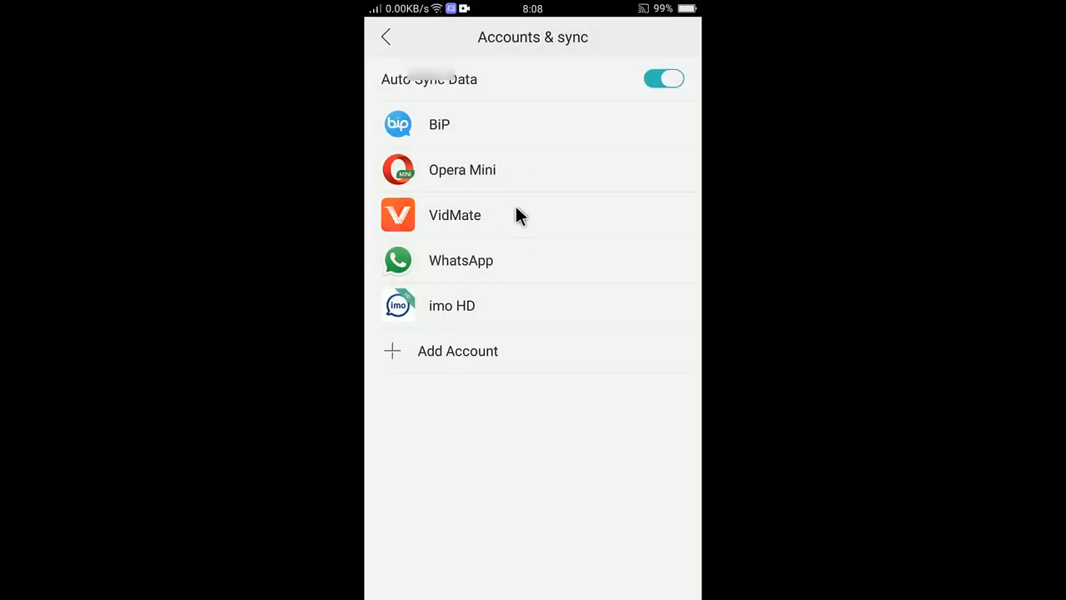
mouse_move(508, 315)
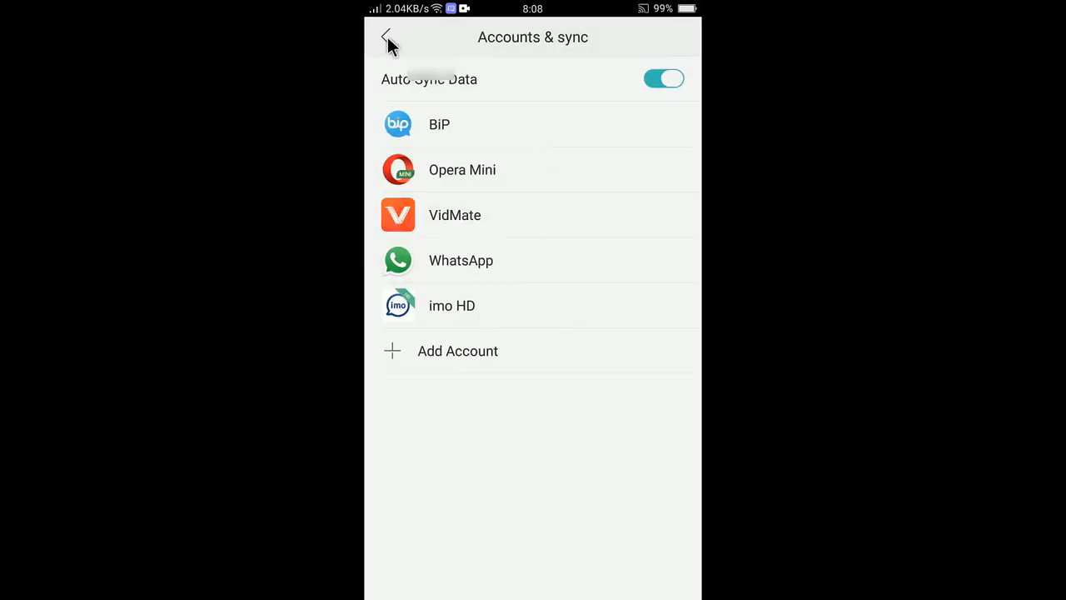
left_click(387, 37)
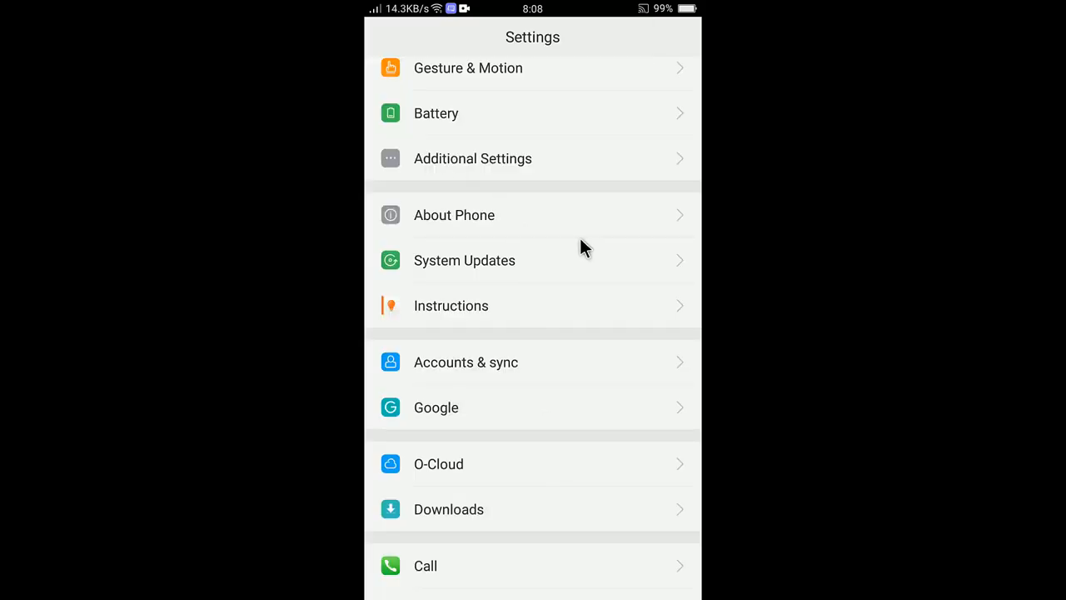
mouse_move(581, 278)
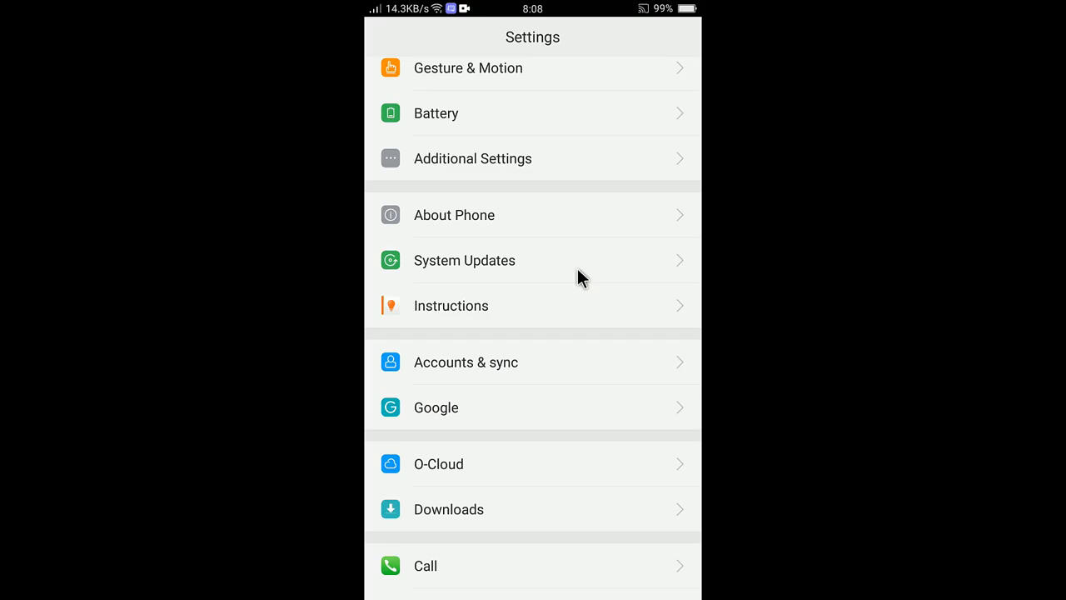
mouse_move(516, 398)
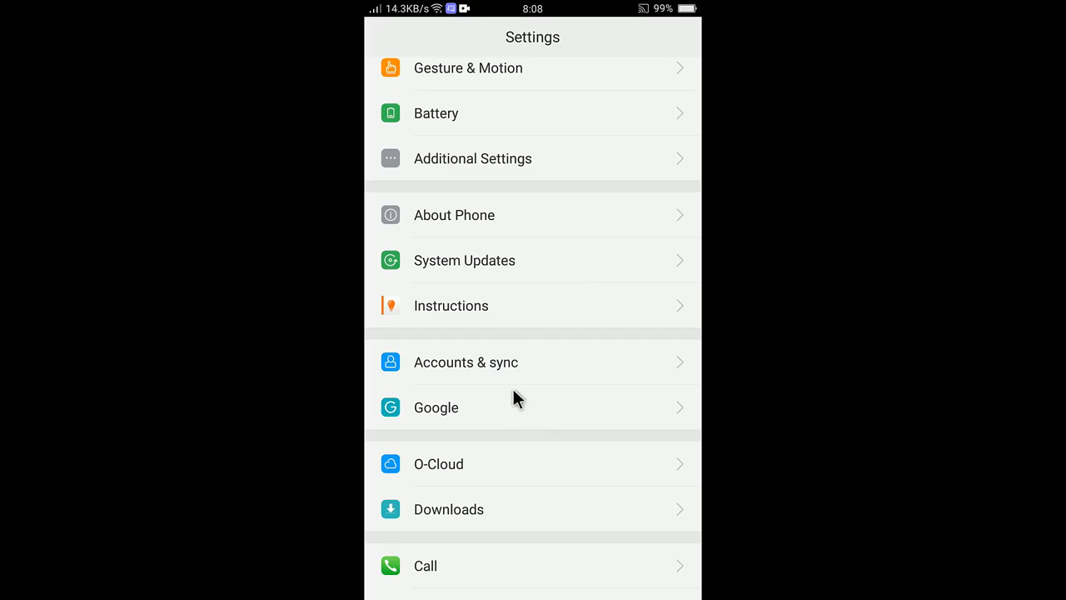
Step: View Google settings showing the sign-in prompt, then go back to Settings
left_click(436, 407)
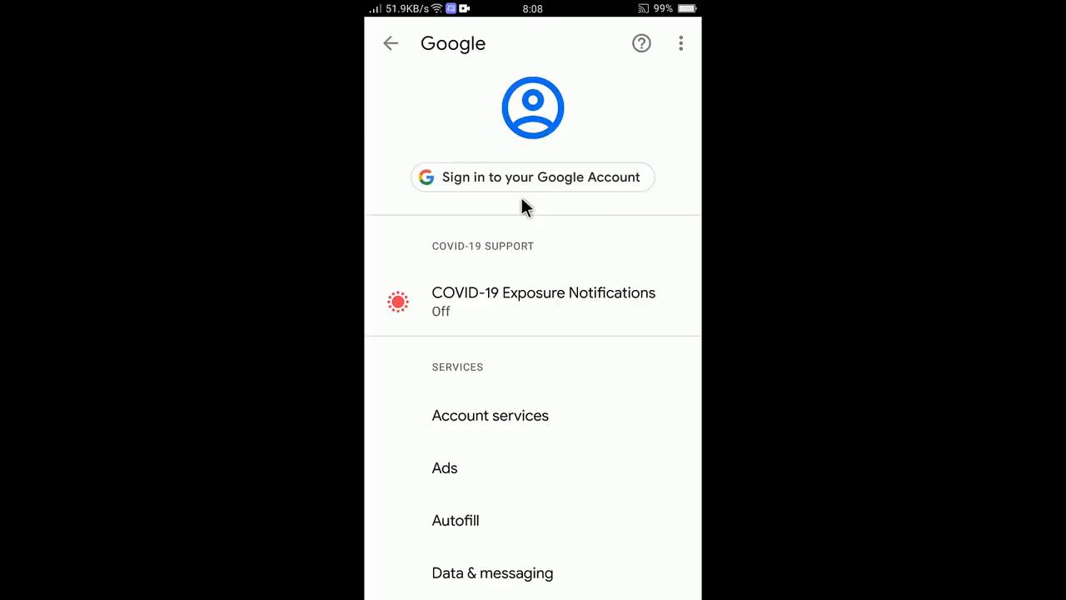
mouse_move(545, 182)
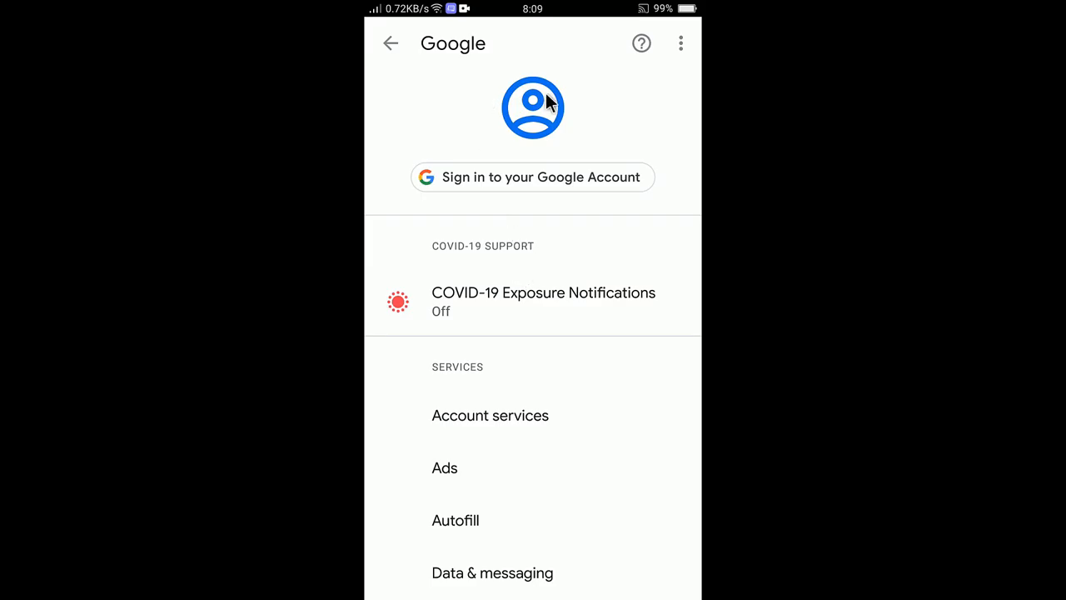
left_click(391, 43)
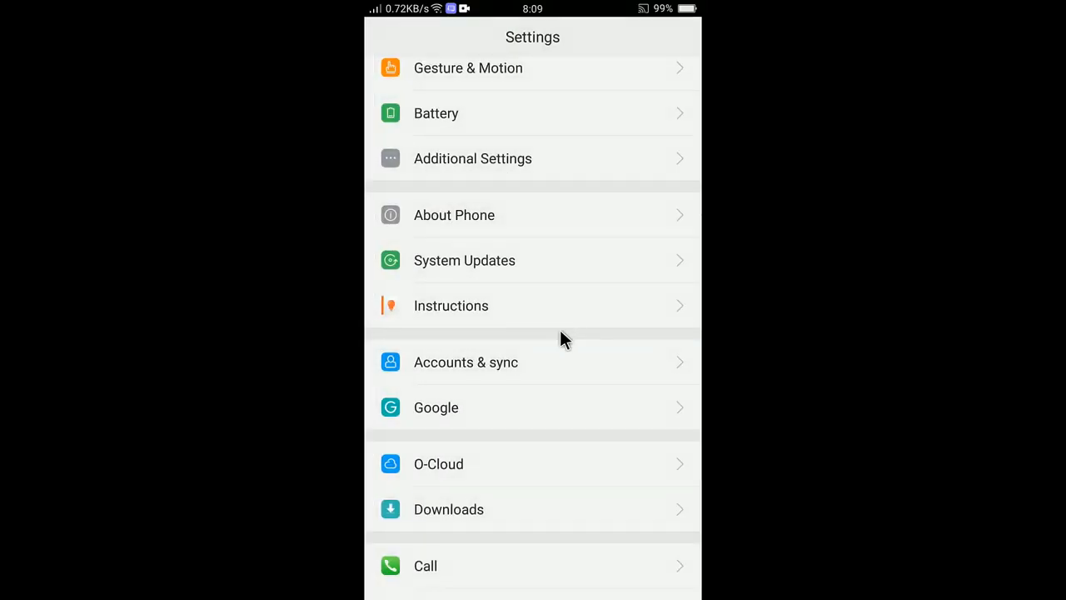
mouse_move(523, 409)
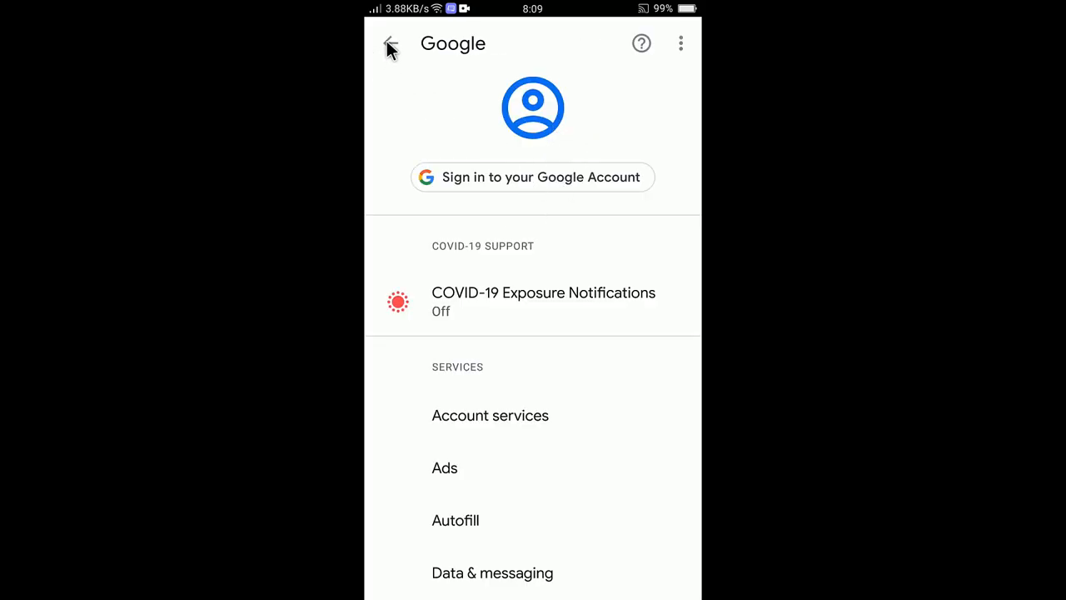
Step: Exit Google settings, still asking to sign in, back to the Settings list
left_click(391, 43)
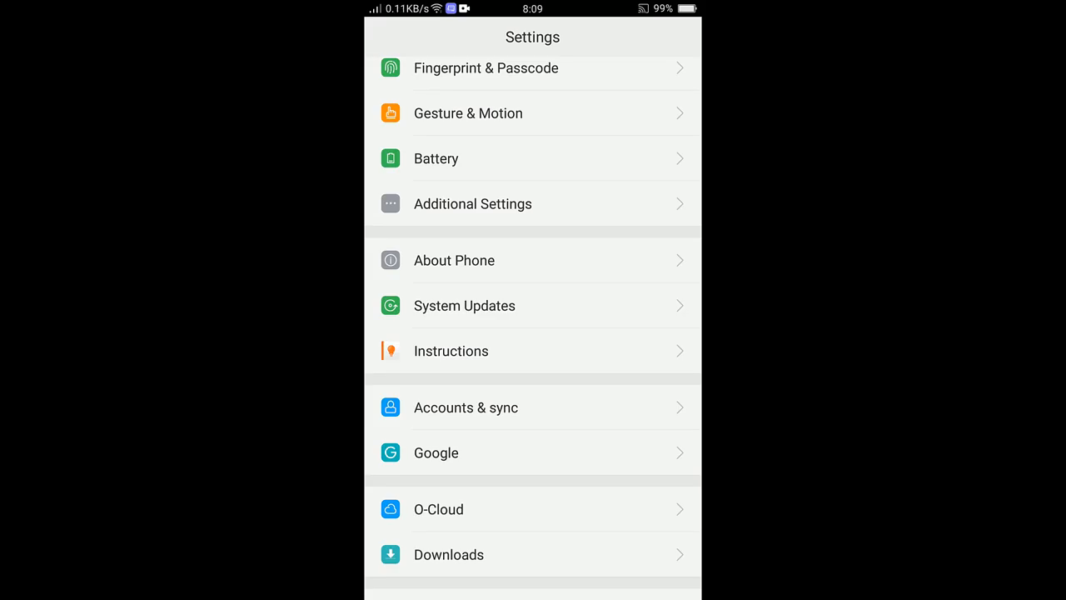
mouse_move(613, 316)
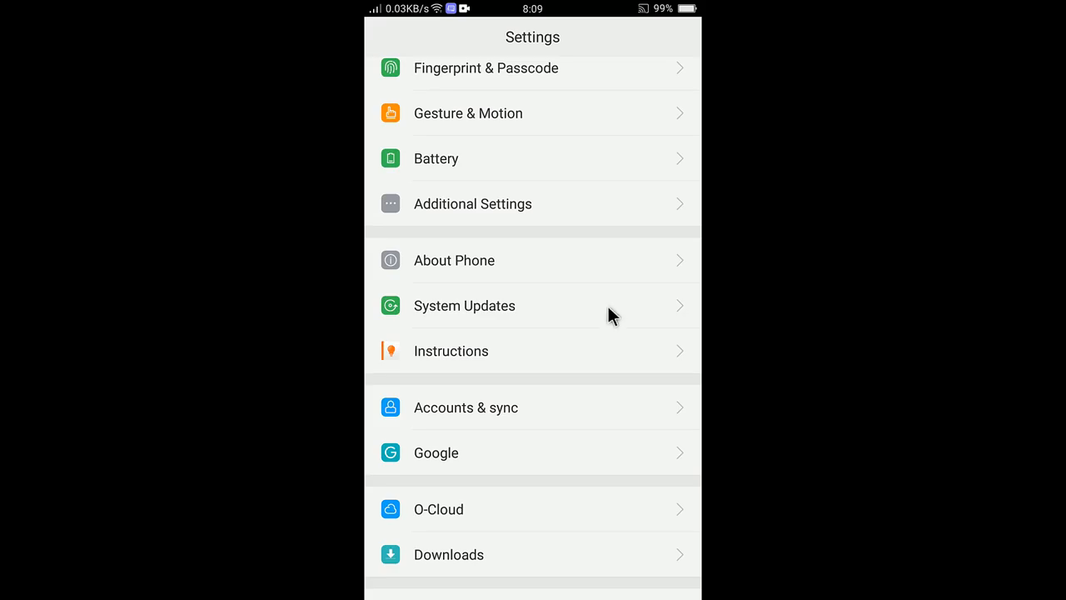